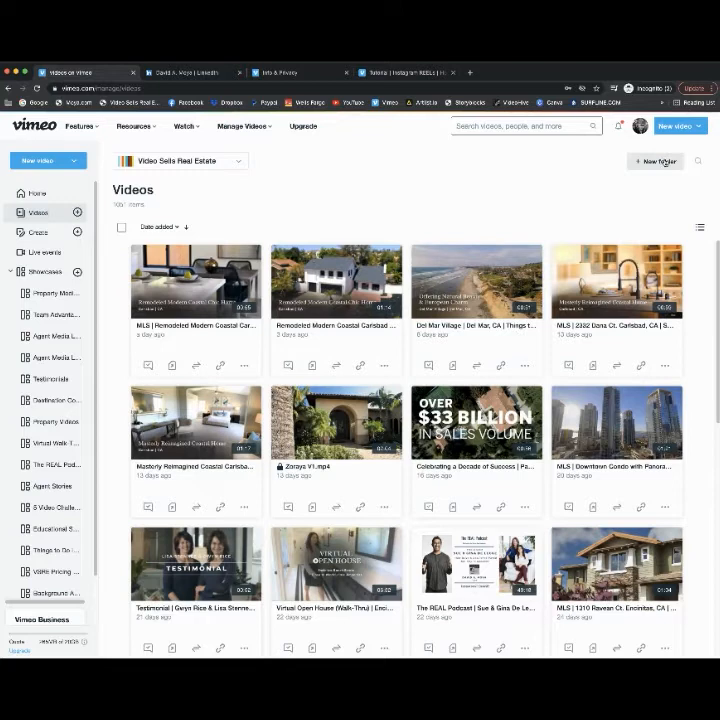
# - Start a new video upload from the Videos library
pyautogui.click(656, 160)
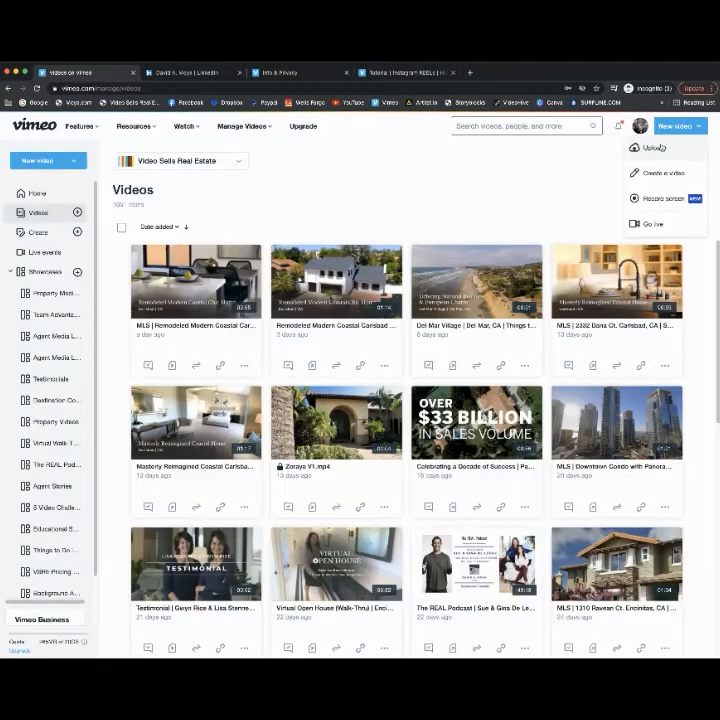
pyautogui.click(652, 148)
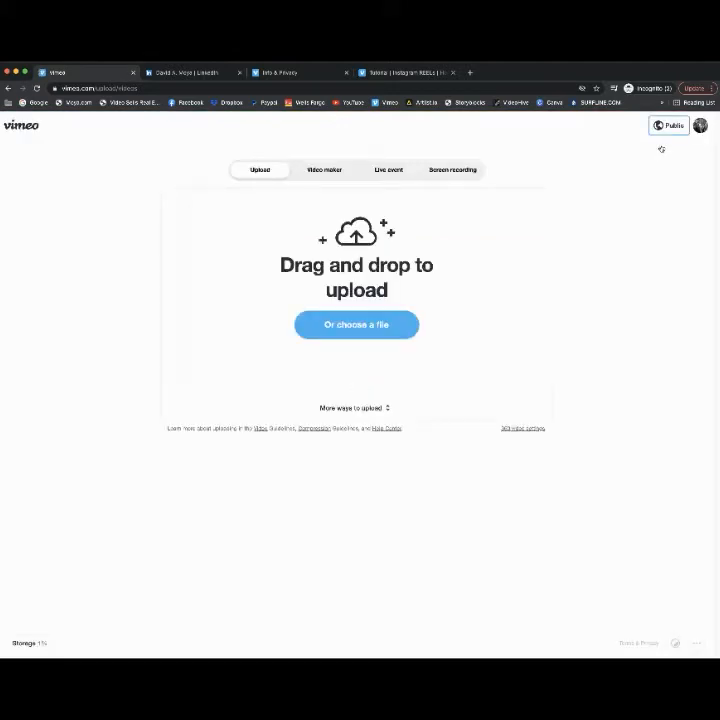
pyautogui.moveTo(512, 168)
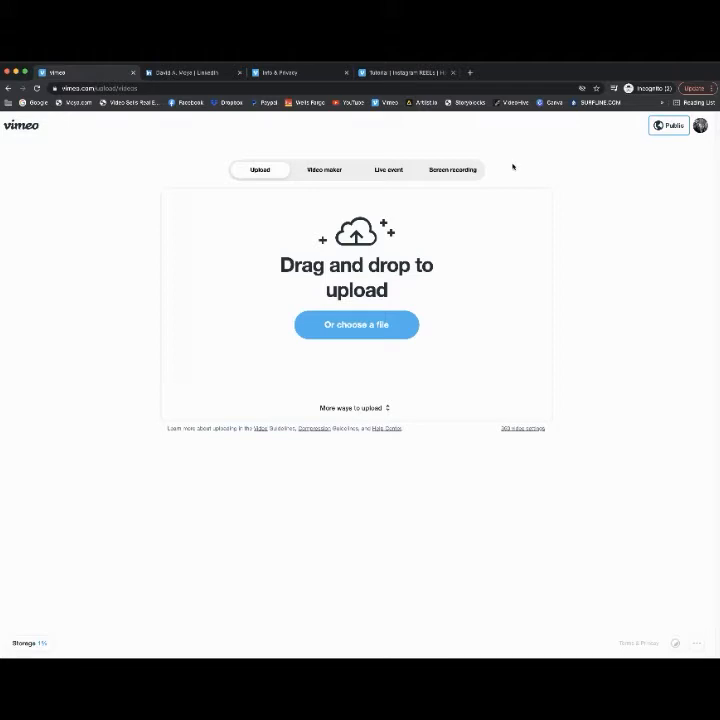
pyautogui.moveTo(344, 408)
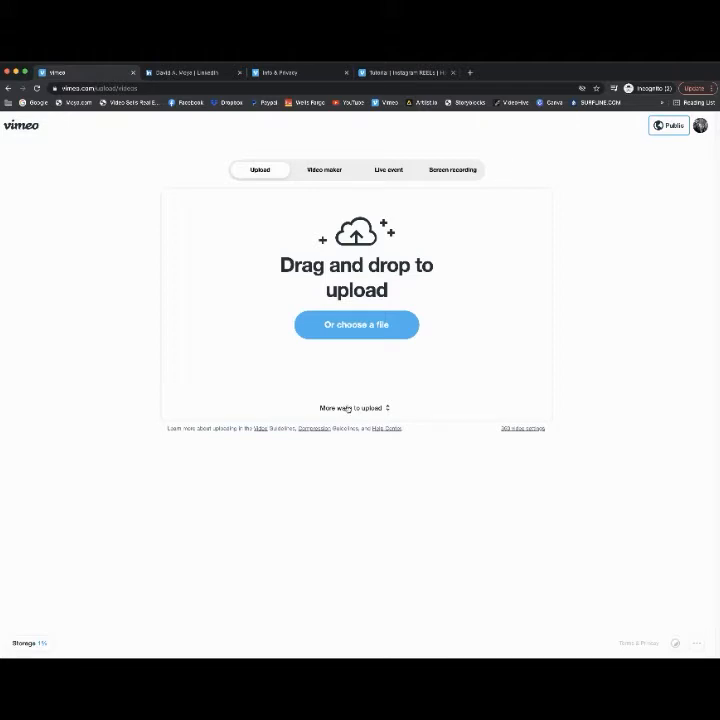
# - Reveal more ways to upload, listing Dropbox, Google Drive and Box
pyautogui.click(356, 324)
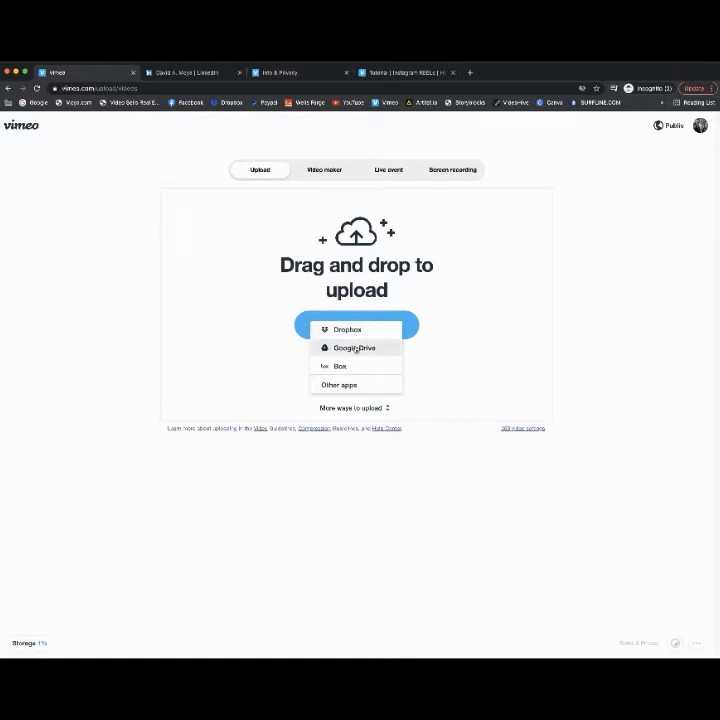
pyautogui.moveTo(348, 328)
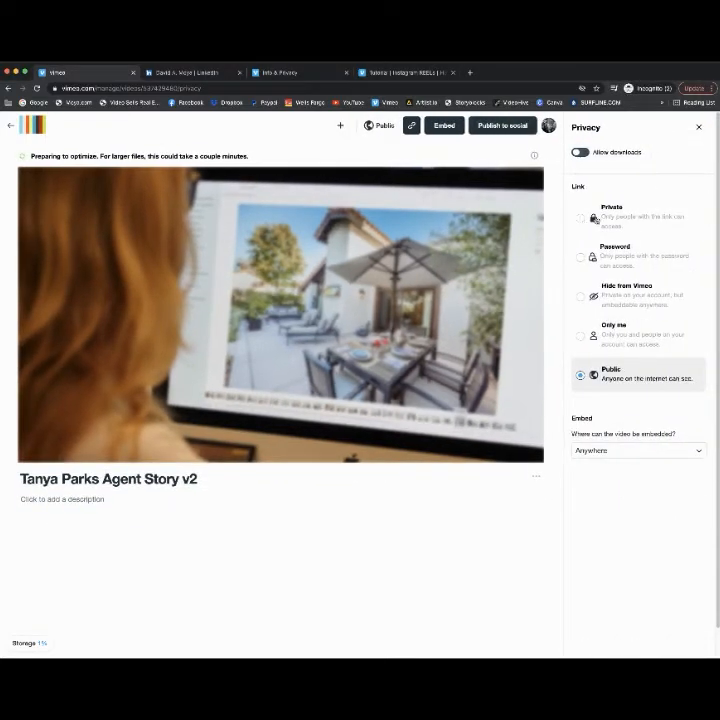
# - Set the video's privacy to Private after briefly trying Password
pyautogui.click(580, 216)
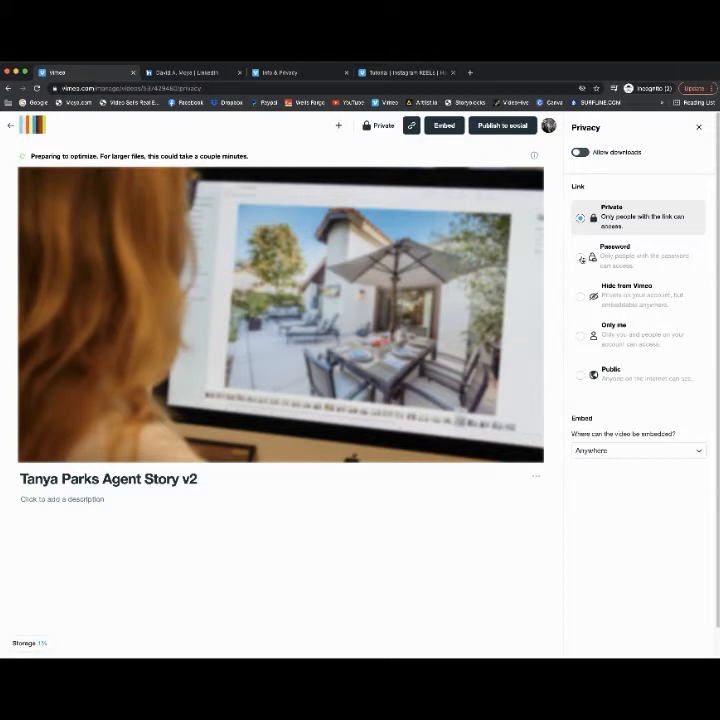
pyautogui.click(580, 258)
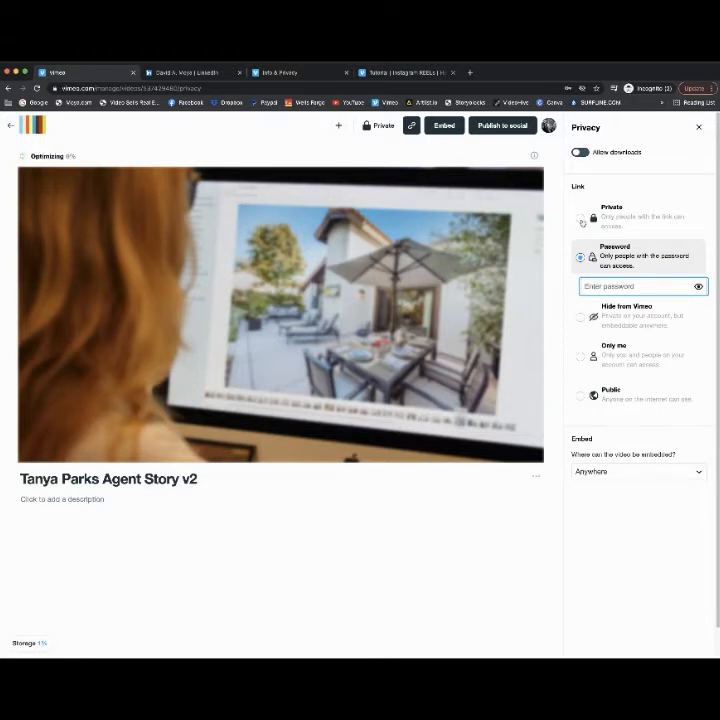
pyautogui.click(580, 212)
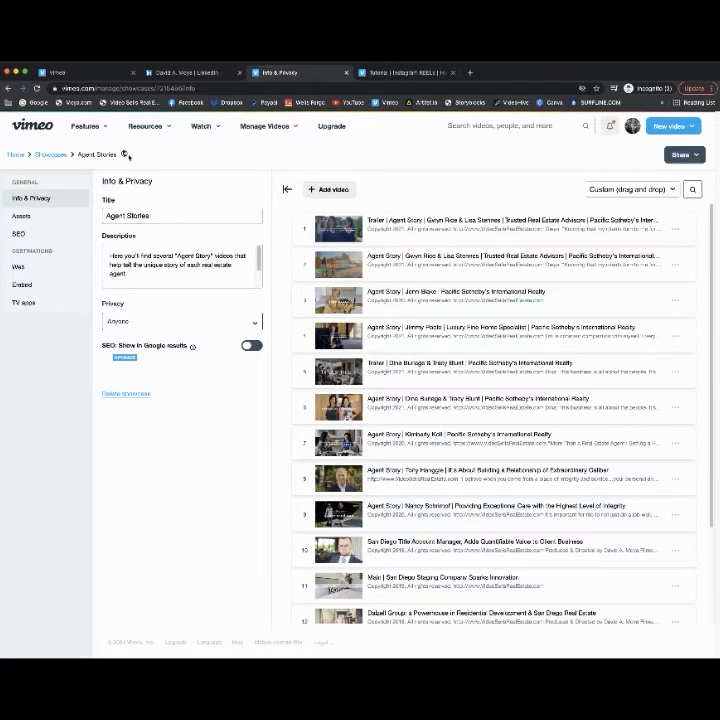
pyautogui.moveTo(102, 232)
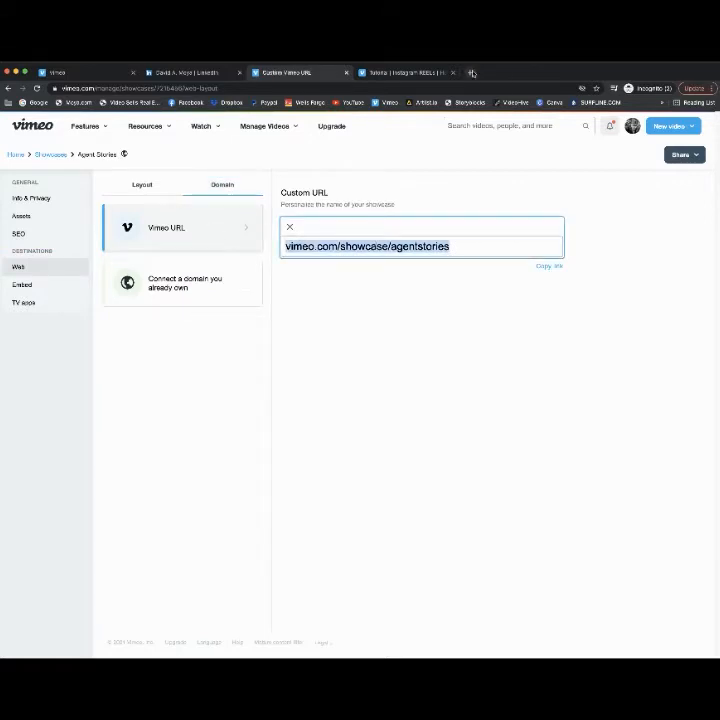
# - View the public Agent Stories showcase page and look down its video list
pyautogui.click(576, 72)
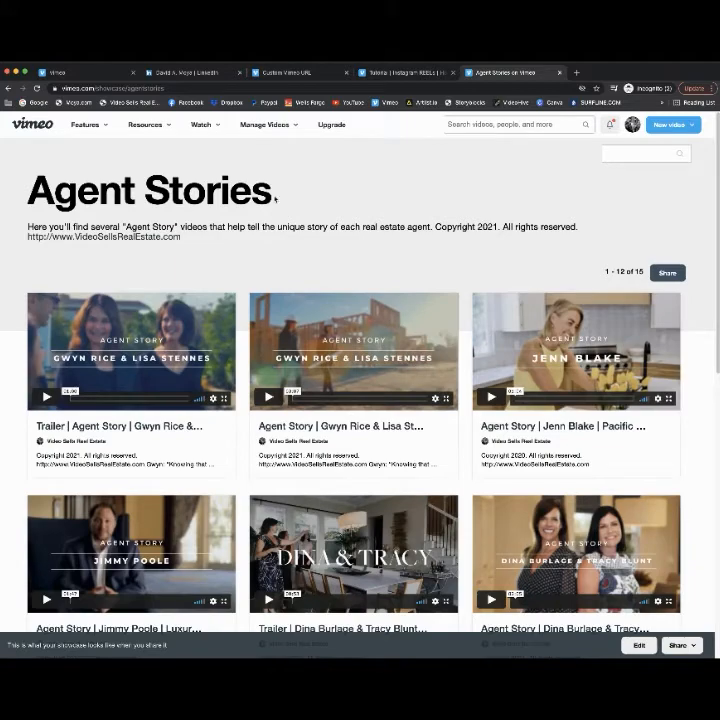
pyautogui.scroll(-3)
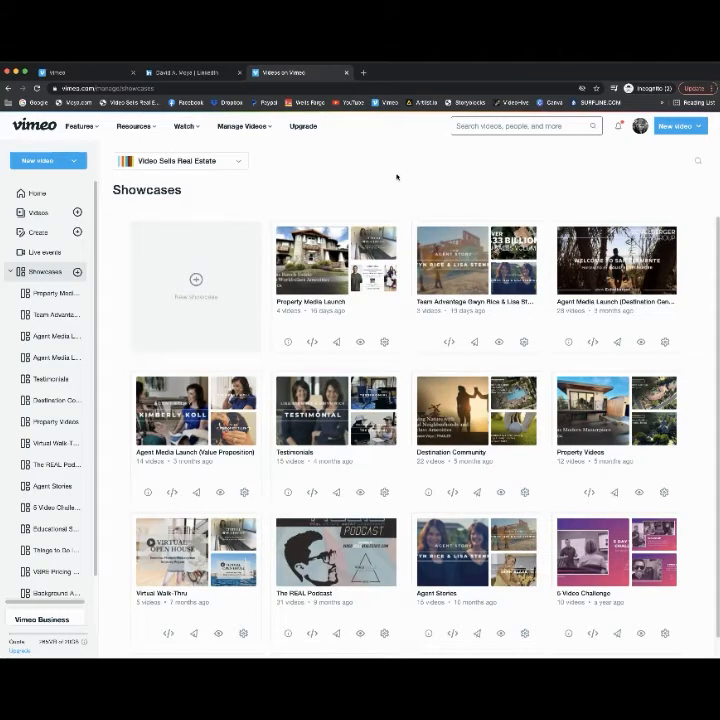
pyautogui.moveTo(510, 164)
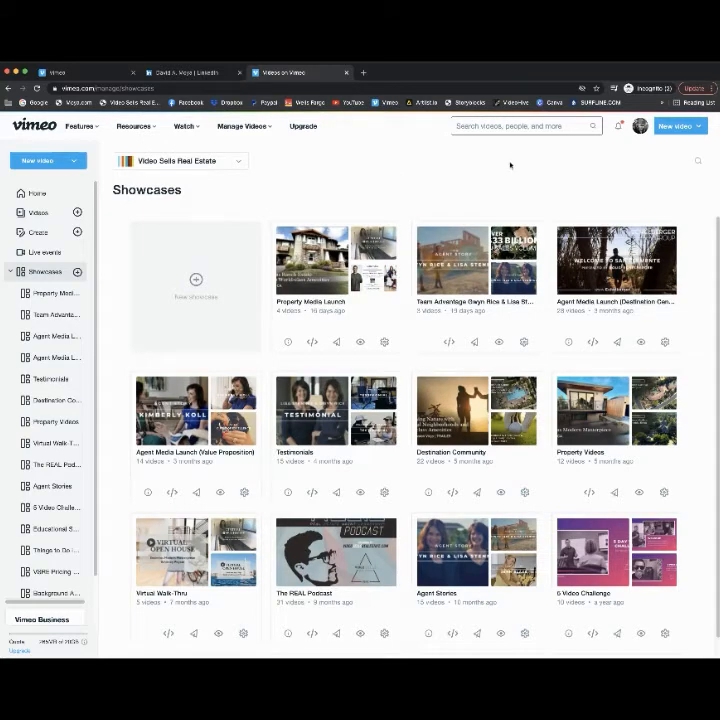
pyautogui.moveTo(414, 188)
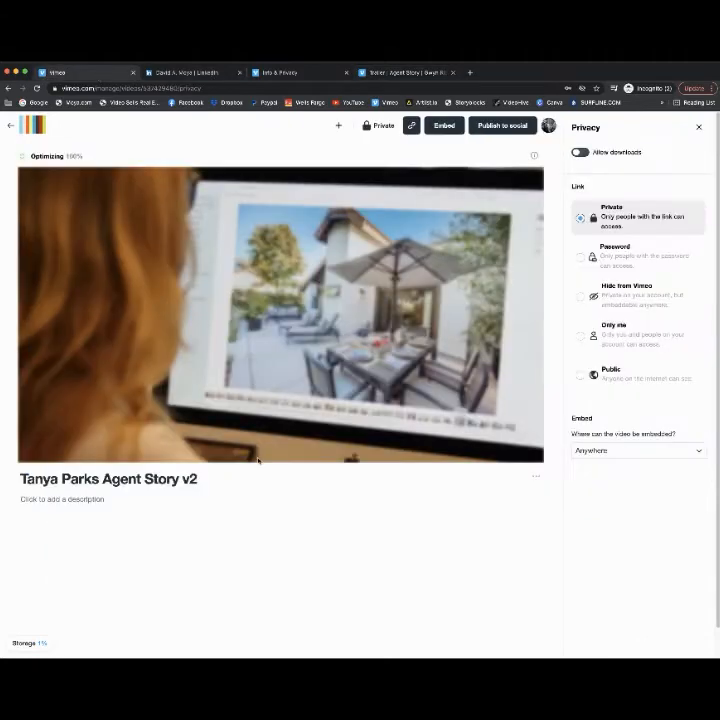
# - Enter the video title and copyright/website description text and let it save
pyautogui.write("Trailer | Agent Story | Gwyn Rice & Lisa Stennes | Trusted Real Estate Advisors | Pacific Sotheby's International Realty")
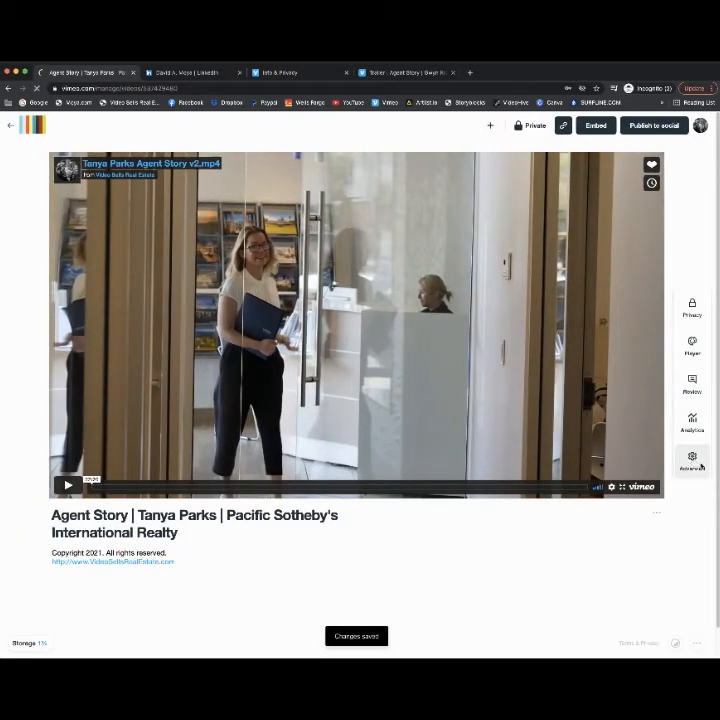
# - Go to the video's General settings showing title, description and thumbnail
pyautogui.click(692, 456)
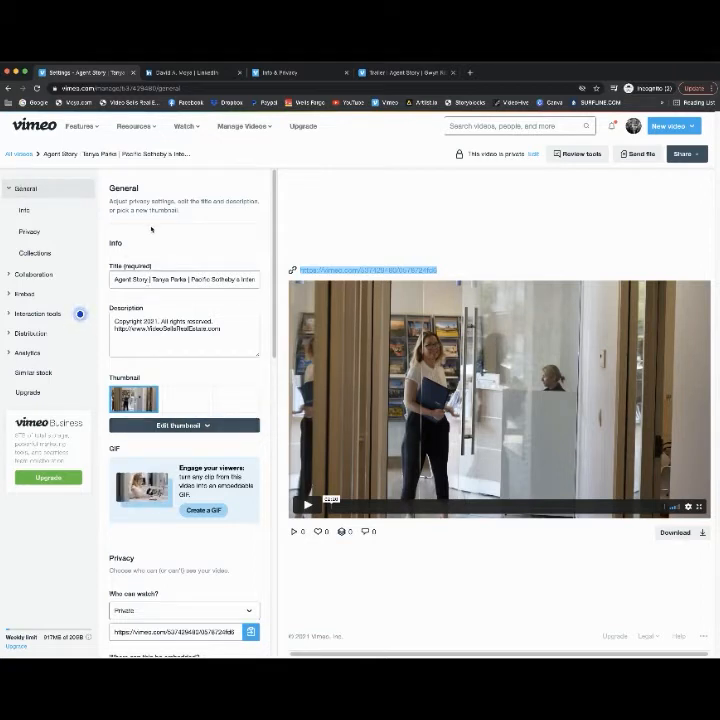
pyautogui.click(184, 280)
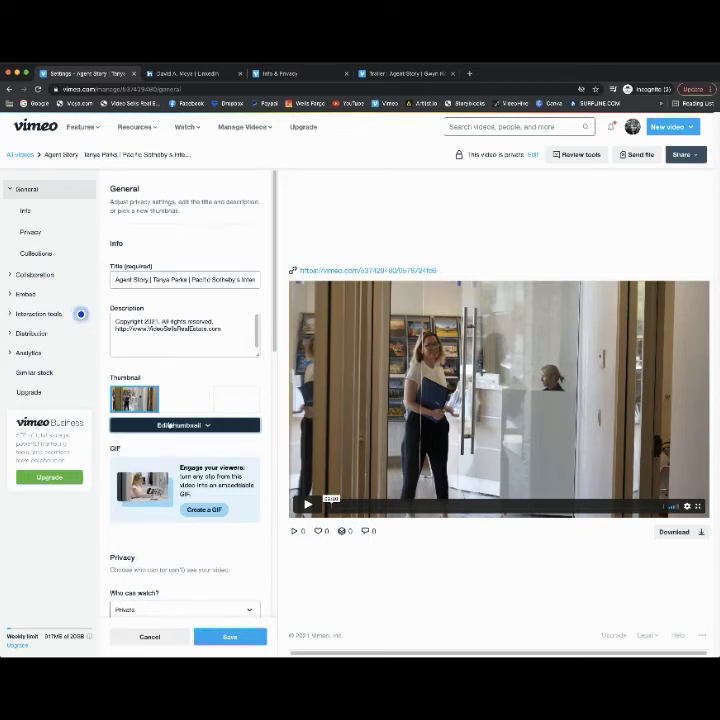
pyautogui.click(184, 424)
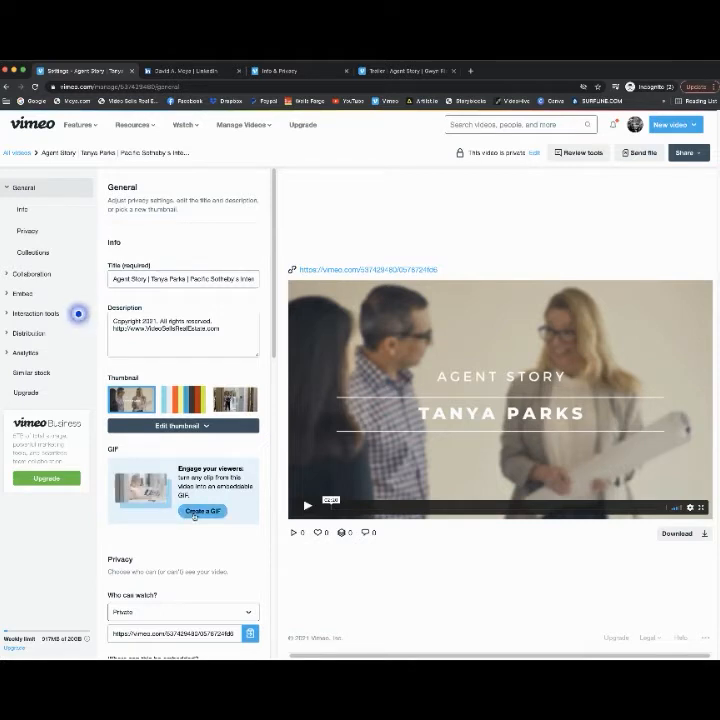
pyautogui.click(204, 512)
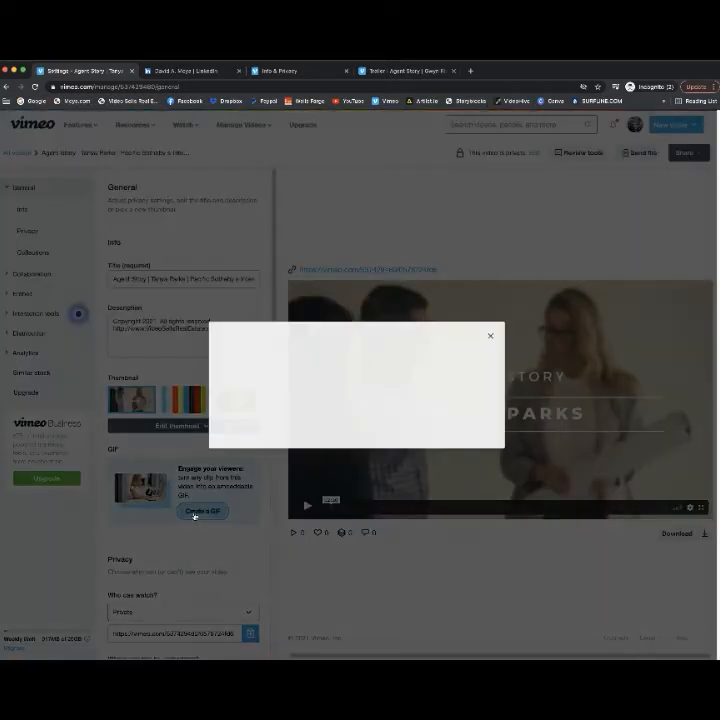
pyautogui.click(204, 512)
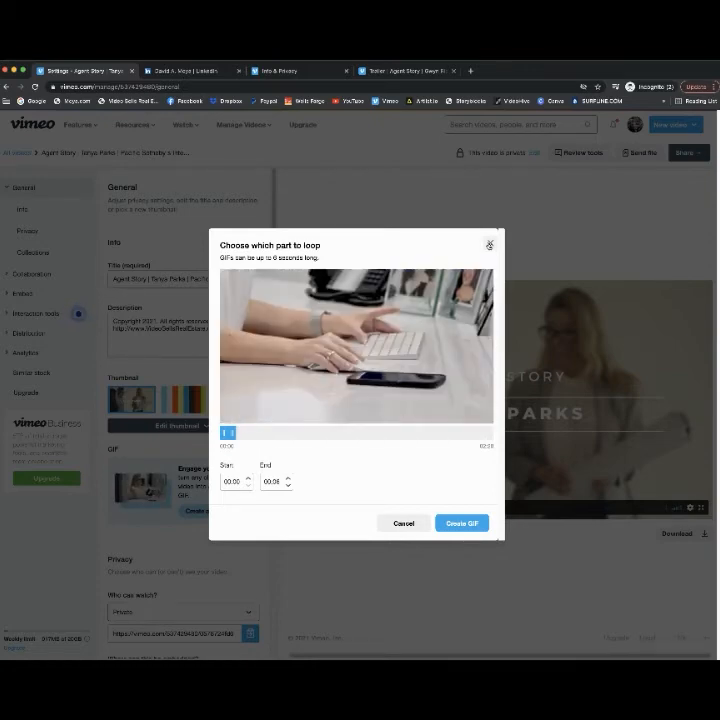
pyautogui.click(488, 244)
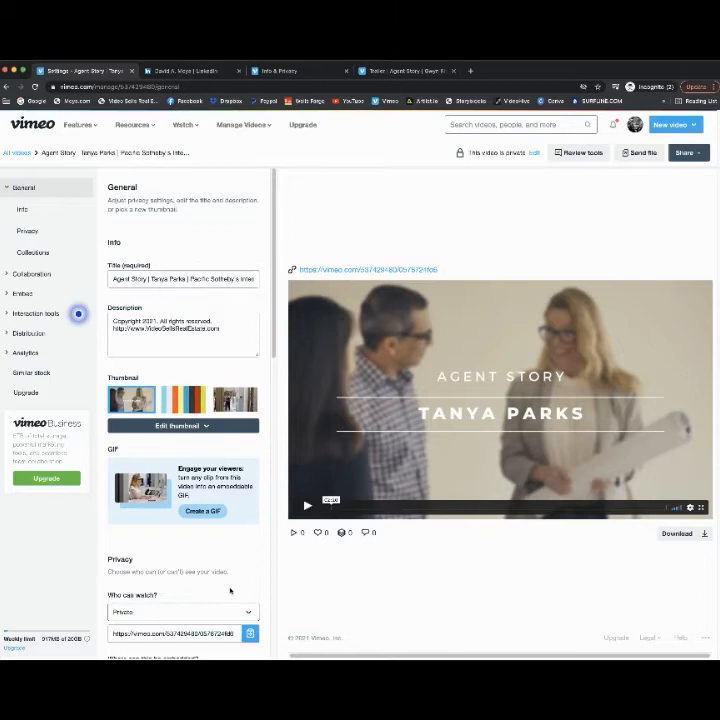
pyautogui.scroll(-3)
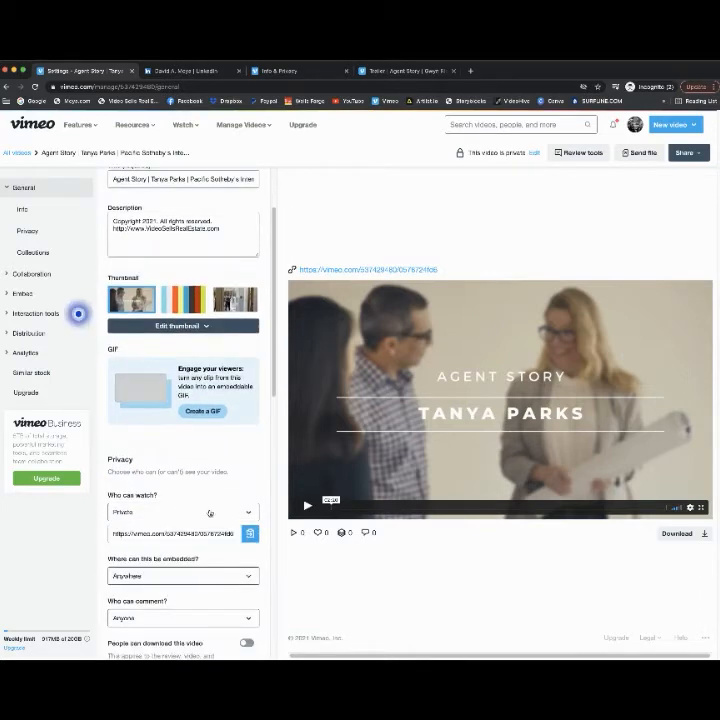
pyautogui.scroll(-3)
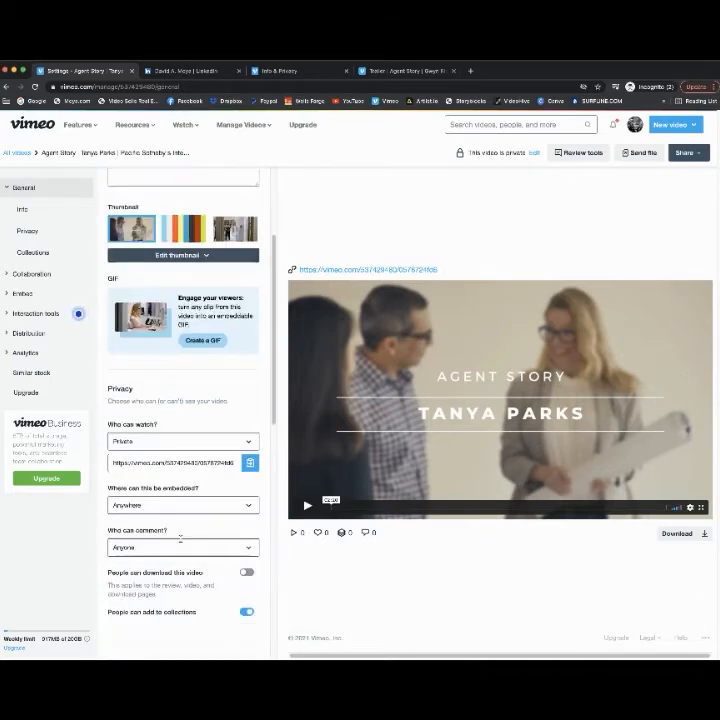
pyautogui.scroll(-3)
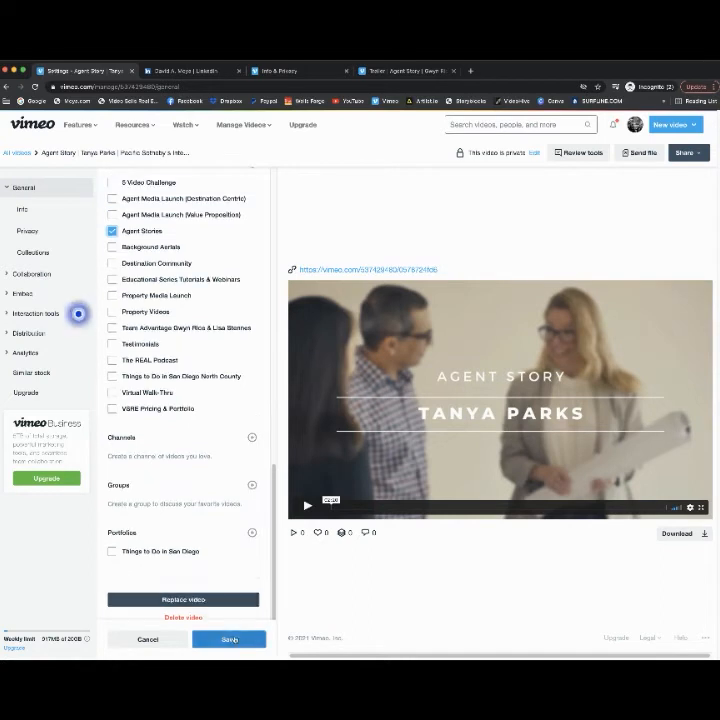
pyautogui.click(228, 640)
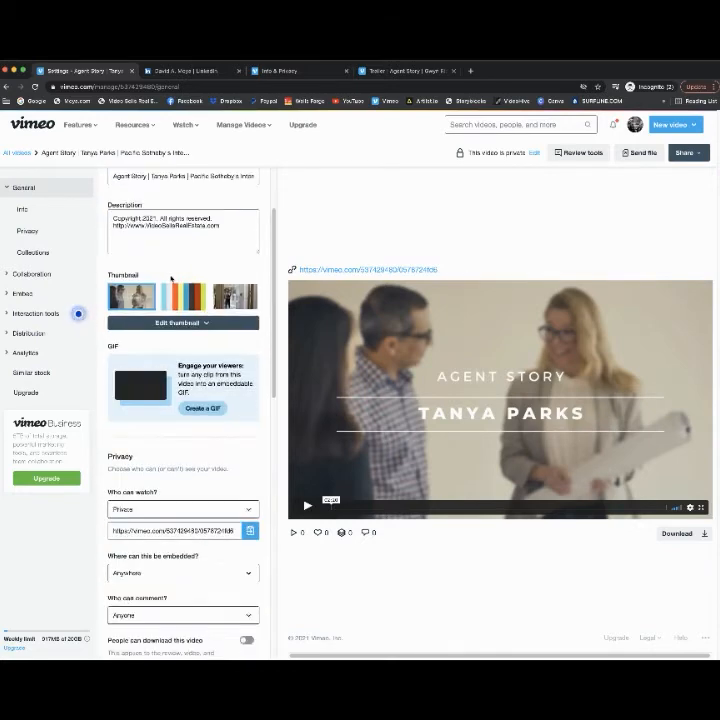
pyautogui.scroll(-3)
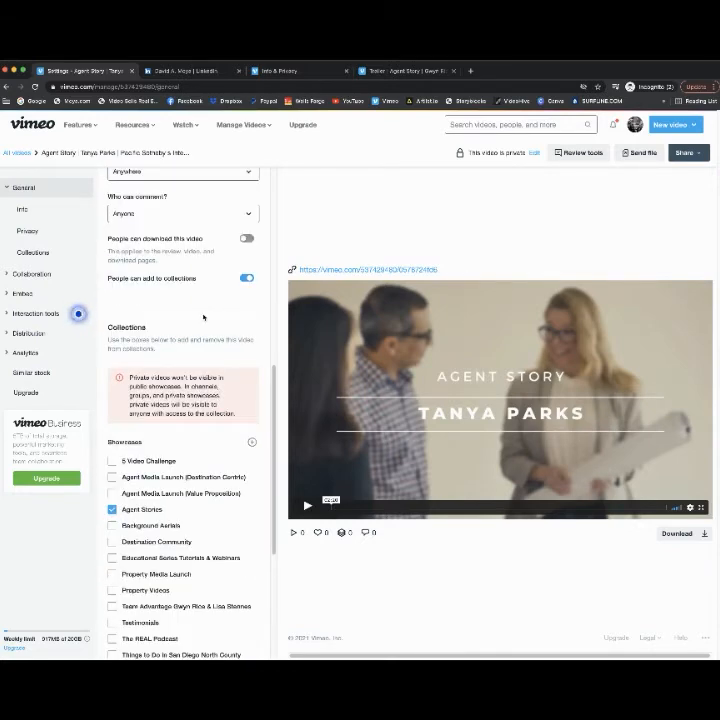
pyautogui.click(248, 238)
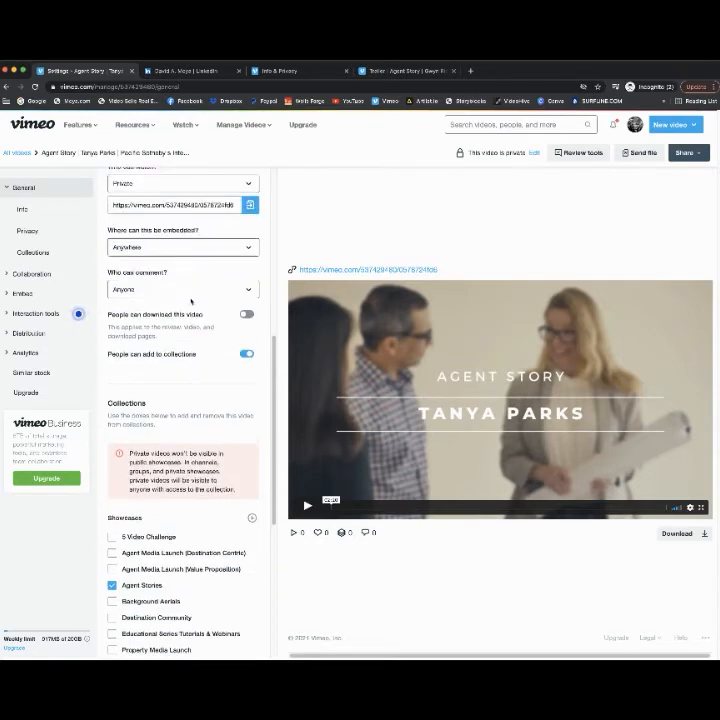
pyautogui.click(28, 232)
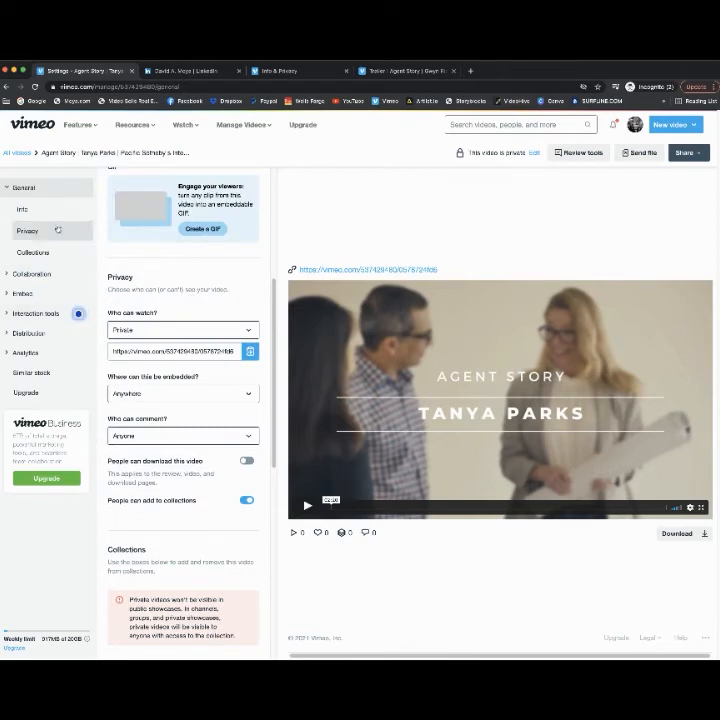
pyautogui.click(20, 210)
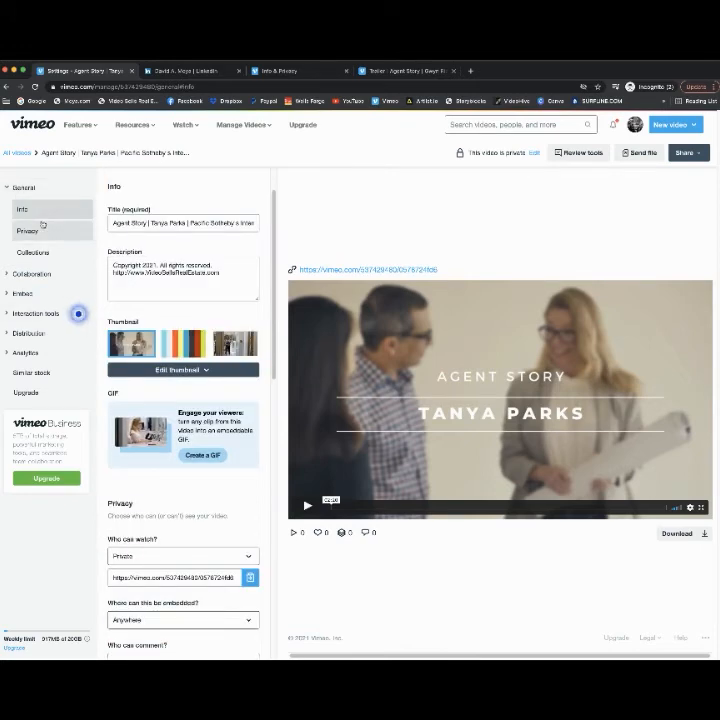
pyautogui.click(28, 232)
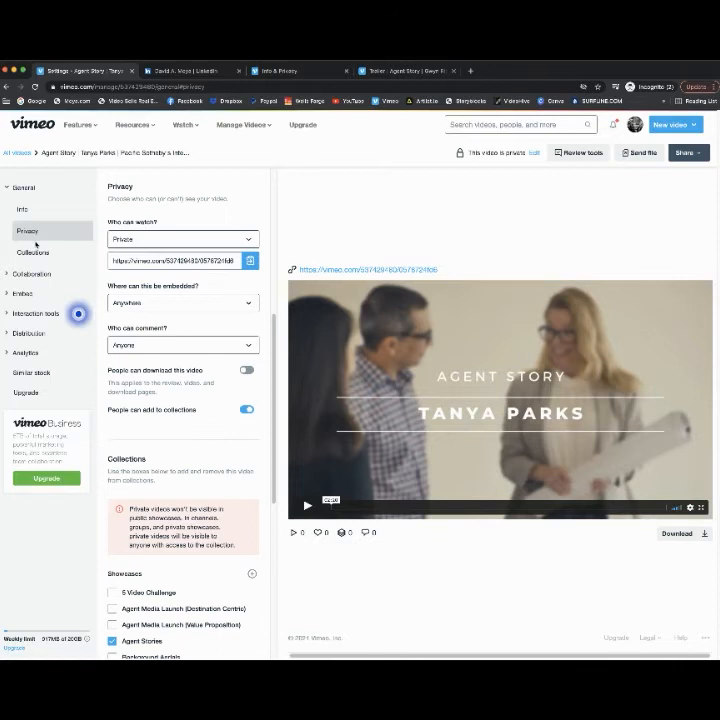
pyautogui.click(32, 252)
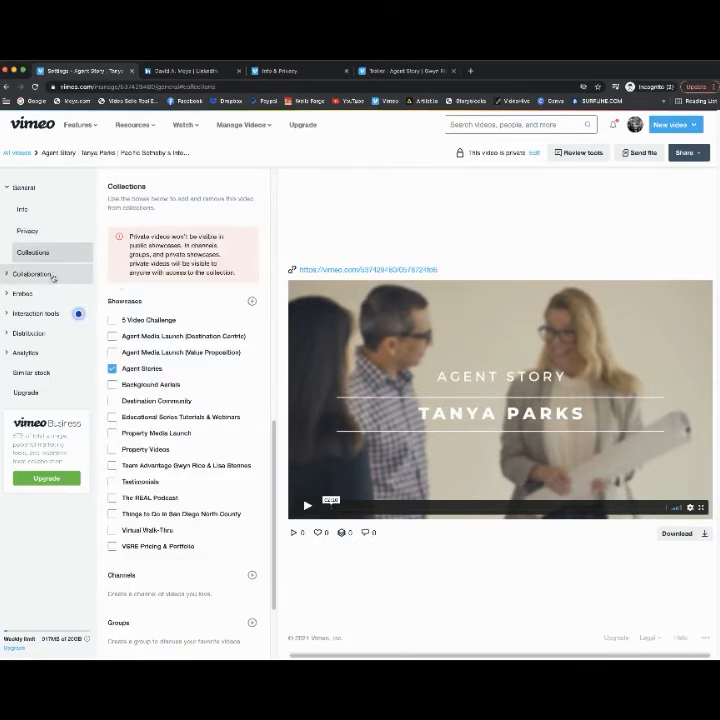
pyautogui.click(34, 274)
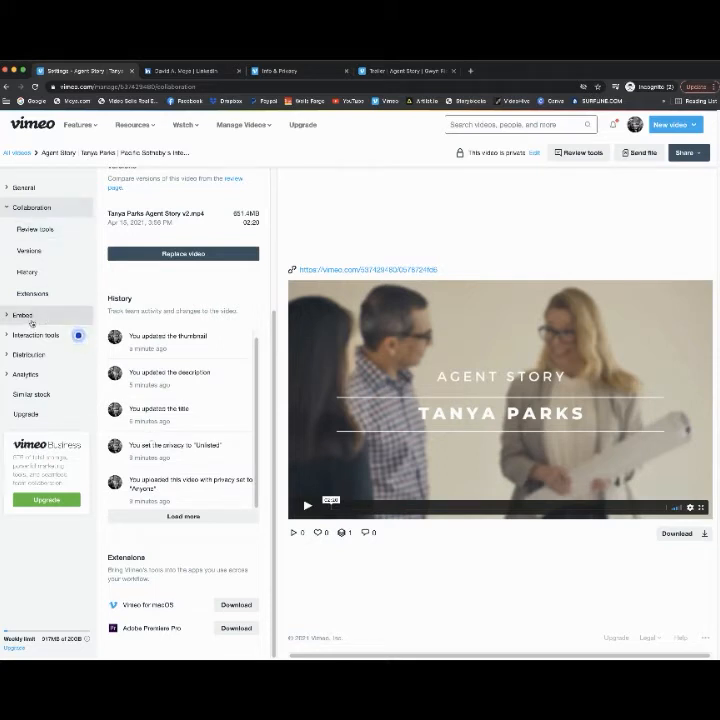
# - Show the video's embed settings with the player preview
pyautogui.click(22, 314)
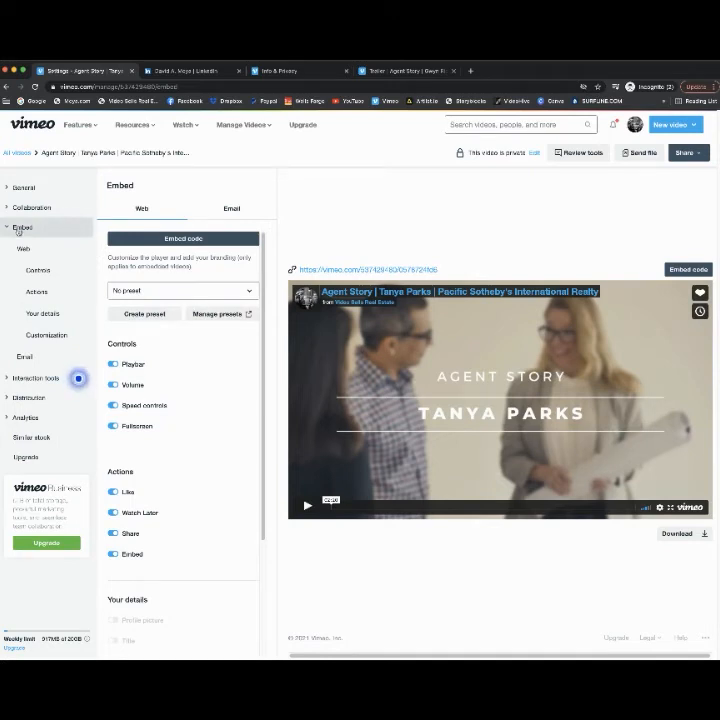
# - Check the Email embed options, then return to the Web embed settings
pyautogui.scroll(-3)
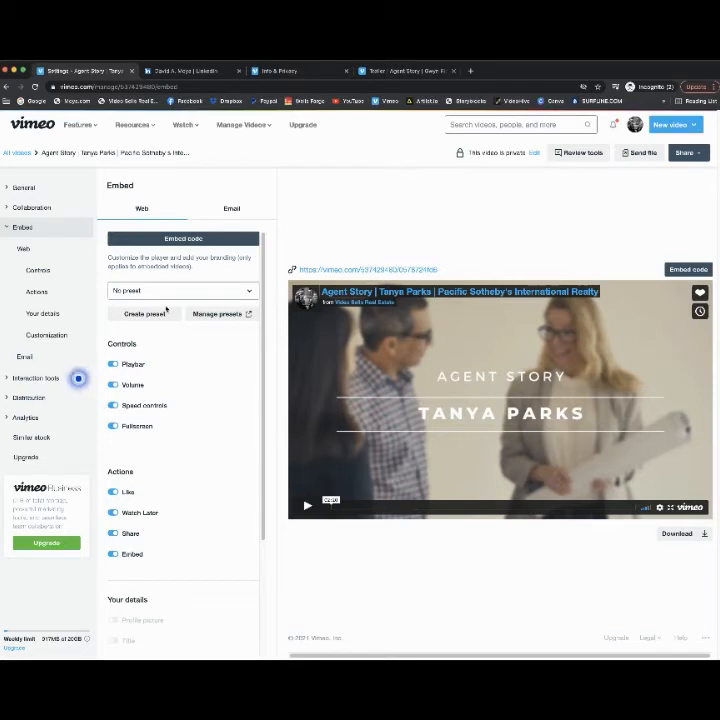
pyautogui.click(232, 208)
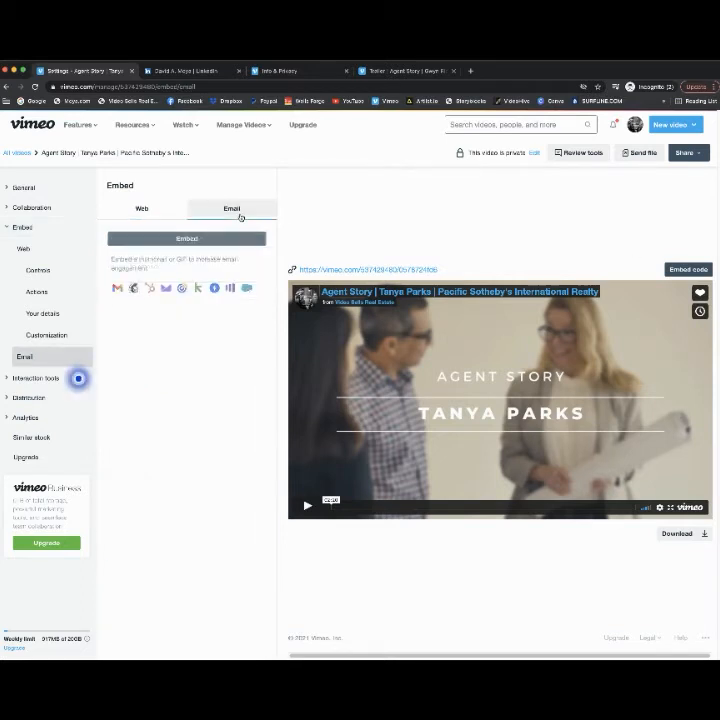
pyautogui.click(140, 208)
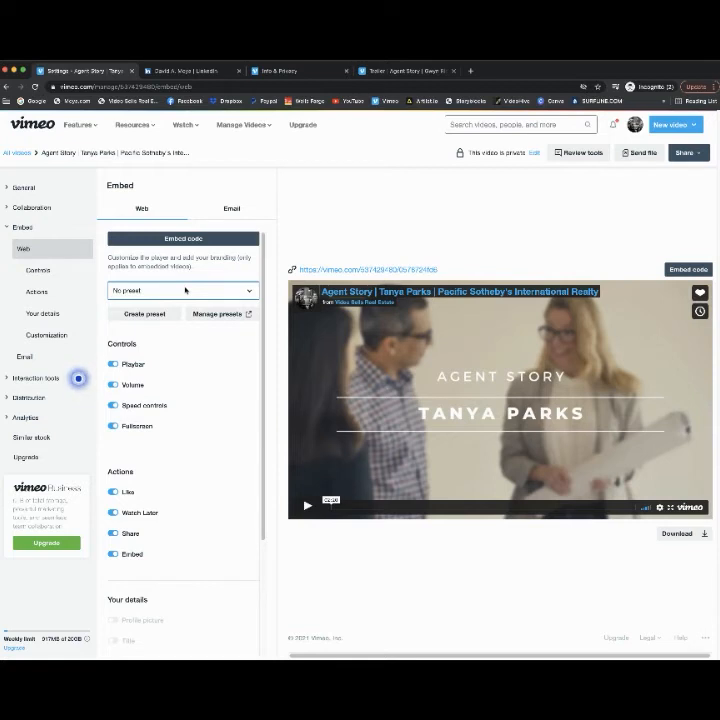
pyautogui.moveTo(320, 244)
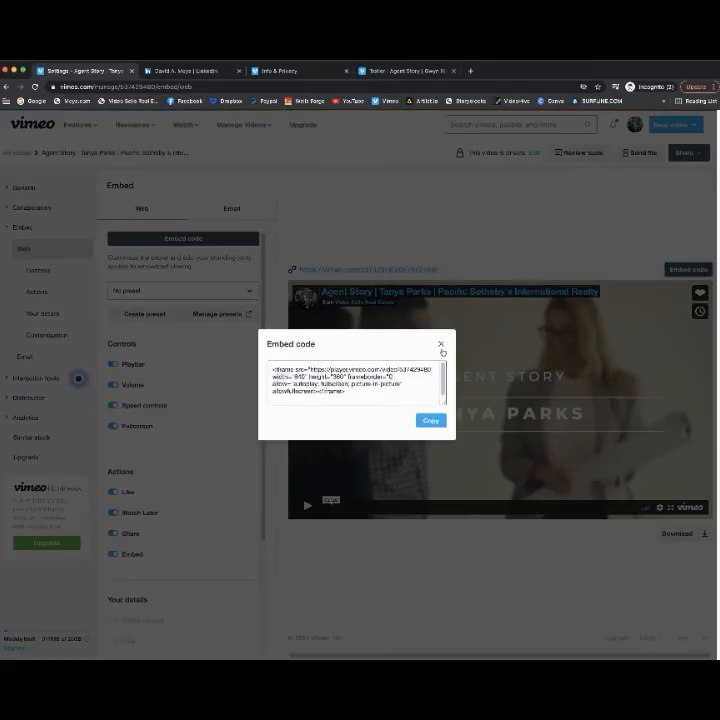
pyautogui.click(440, 344)
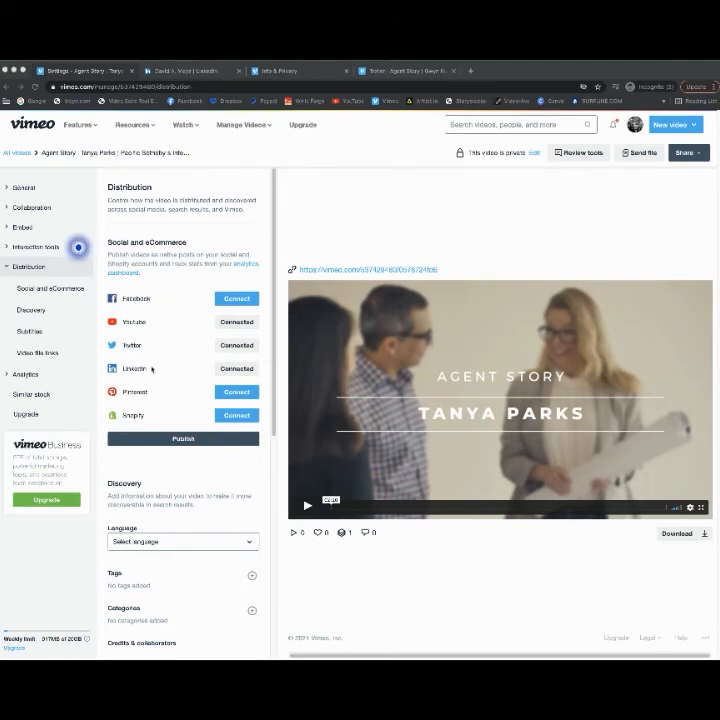
pyautogui.moveTo(184, 390)
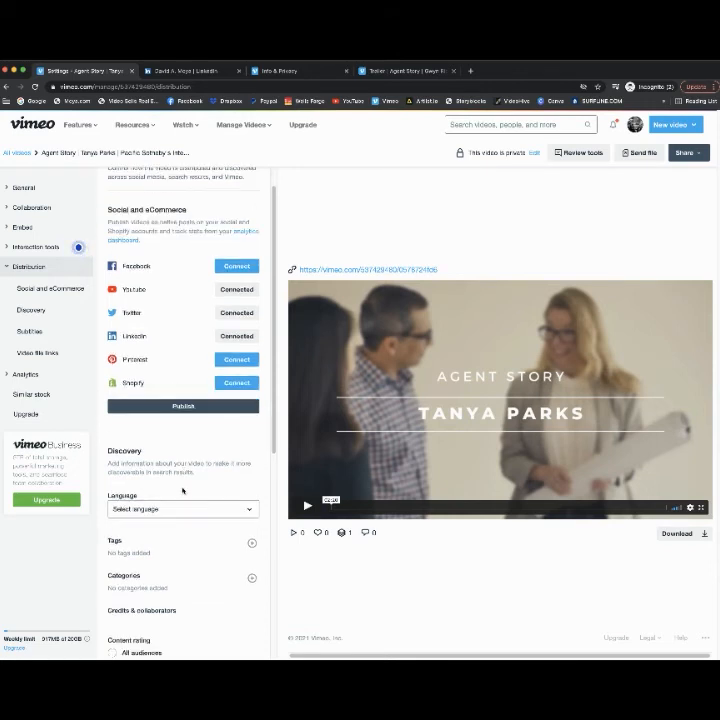
# - Begin entering tags in the Distribution settings' Tags field
pyautogui.click(252, 542)
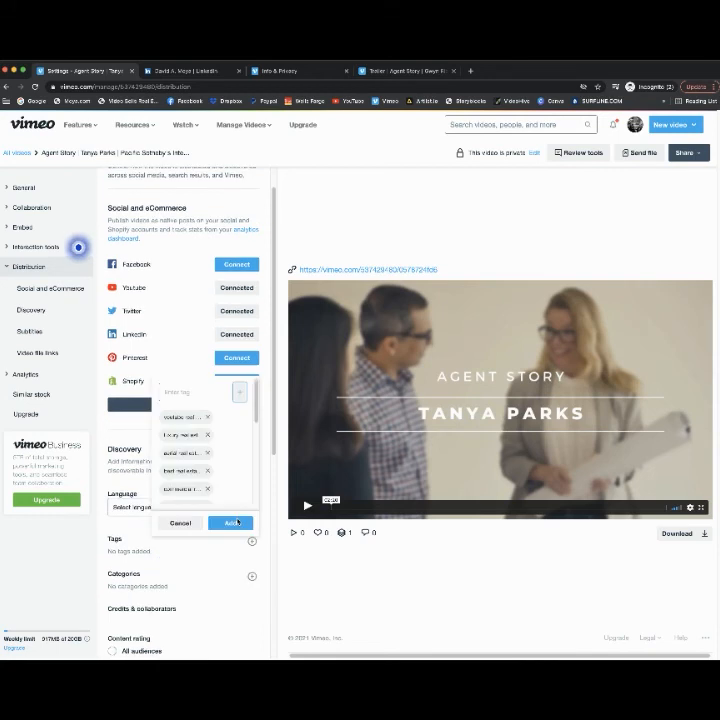
# - Scroll down past the Tags section to reach the Custom URL field
pyautogui.scroll(-3)
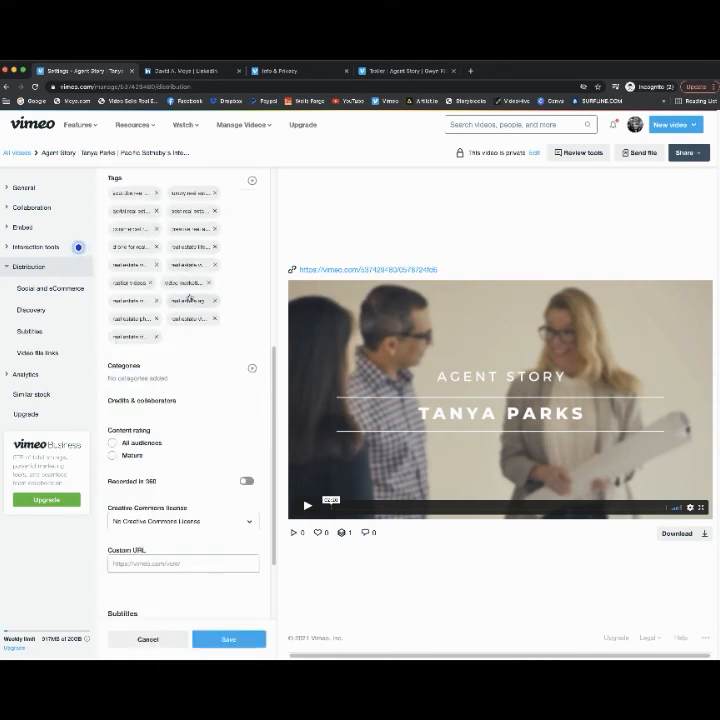
pyautogui.scroll(-3)
pyautogui.write('https://vimeo.com/vsra/tanya')
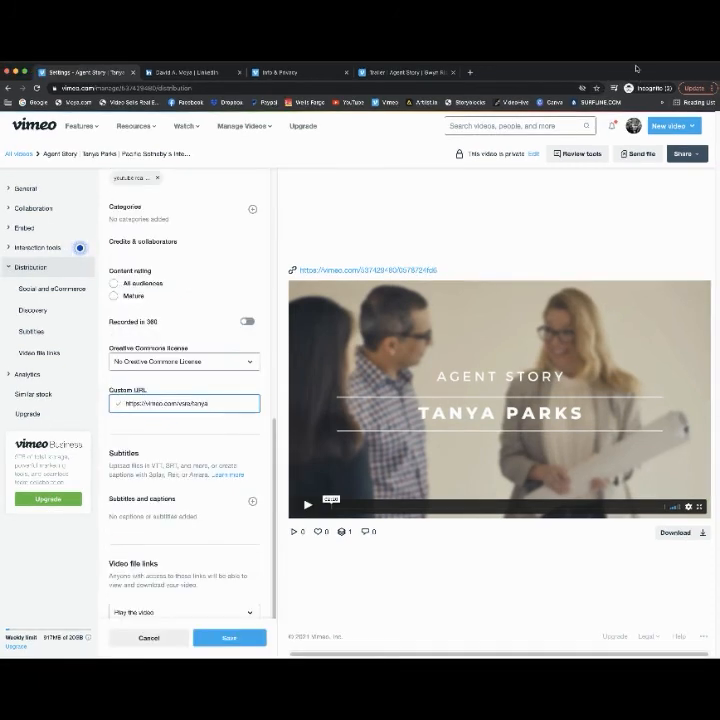
# - Enter 'tanyaparks' as the custom URL so the video reads vimeo.com/tanyaparks
pyautogui.scroll(-3)
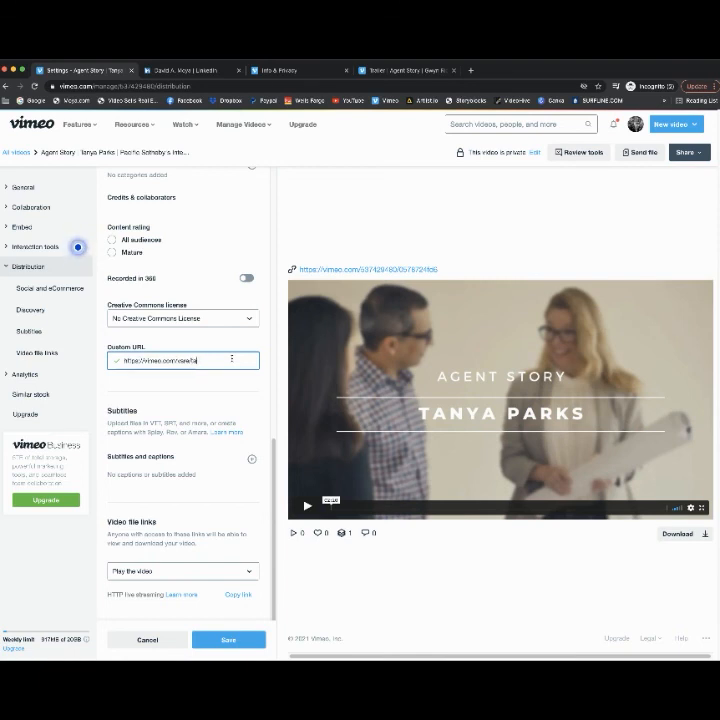
pyautogui.write('tanyaparks')
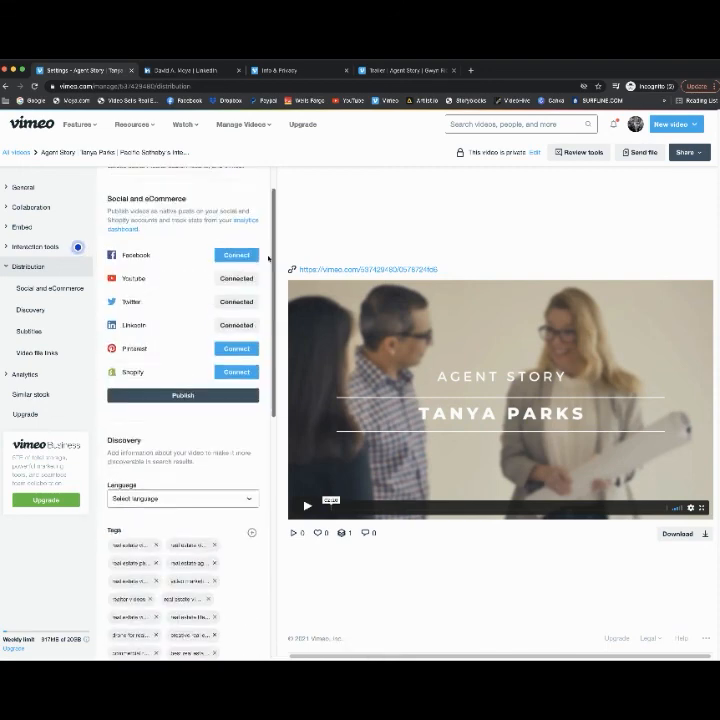
pyautogui.scroll(-3)
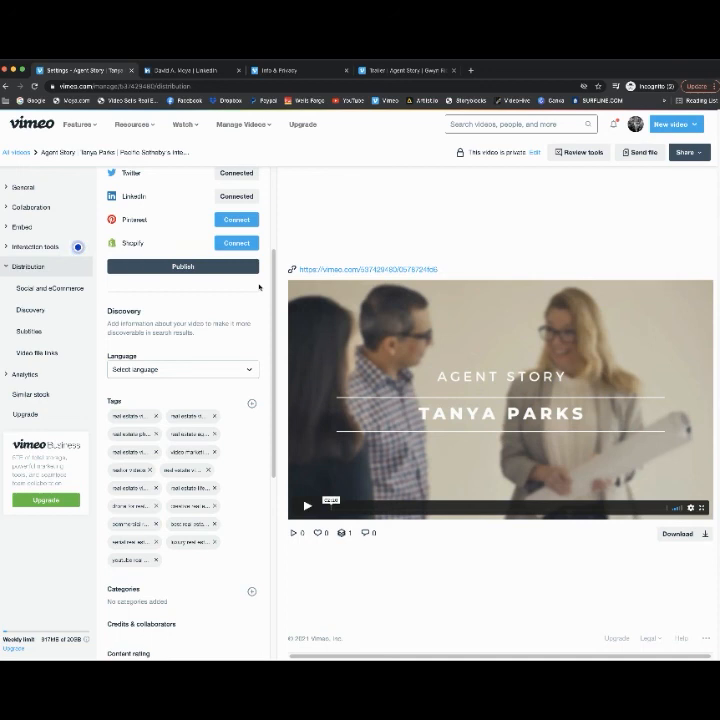
pyautogui.moveTo(298, 262)
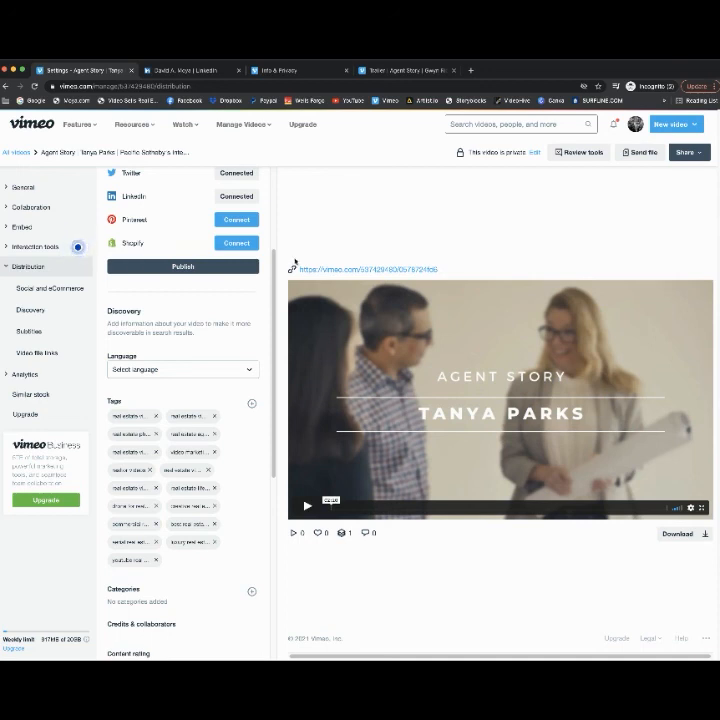